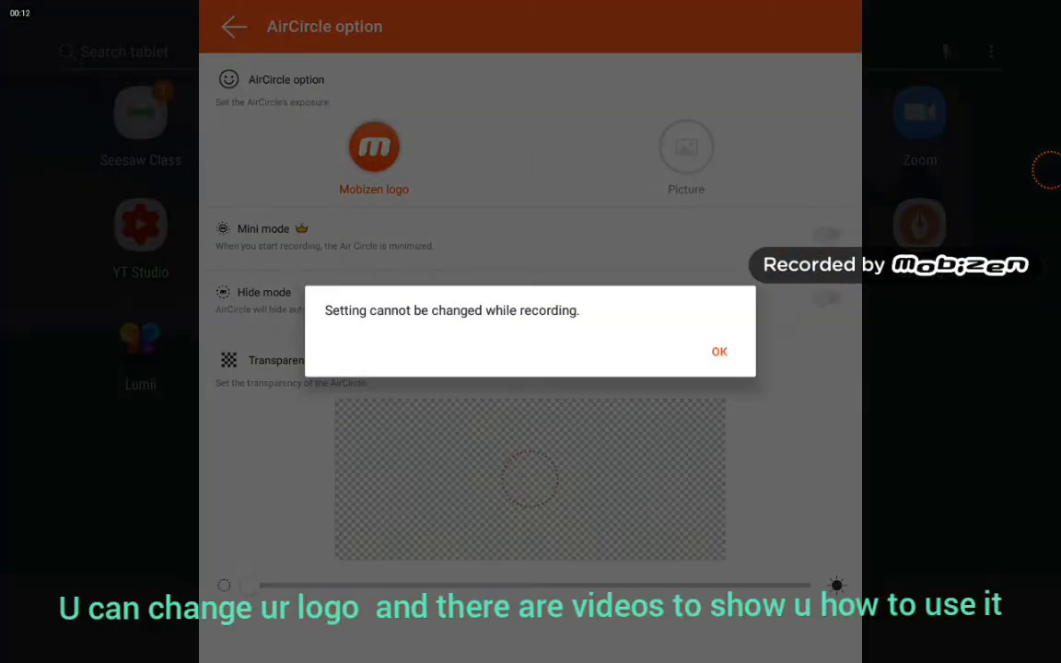
# Step: Dismiss Mobizen's 'Setting cannot be changed while recording' warning and go to the home screen
pyautogui.click(719, 352)
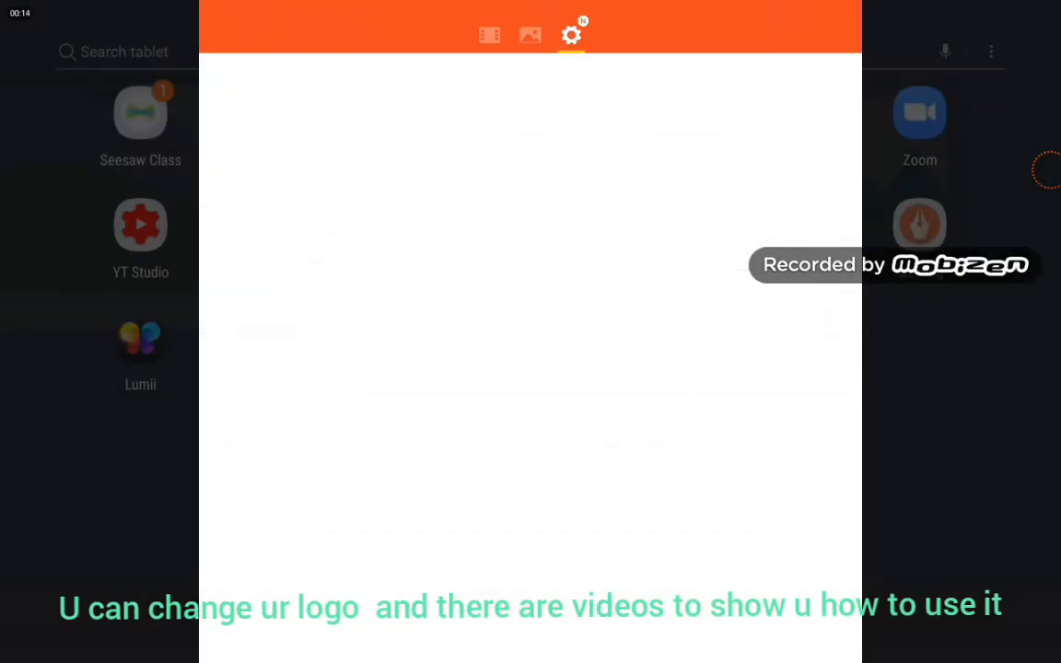
pyautogui.click(571, 34)
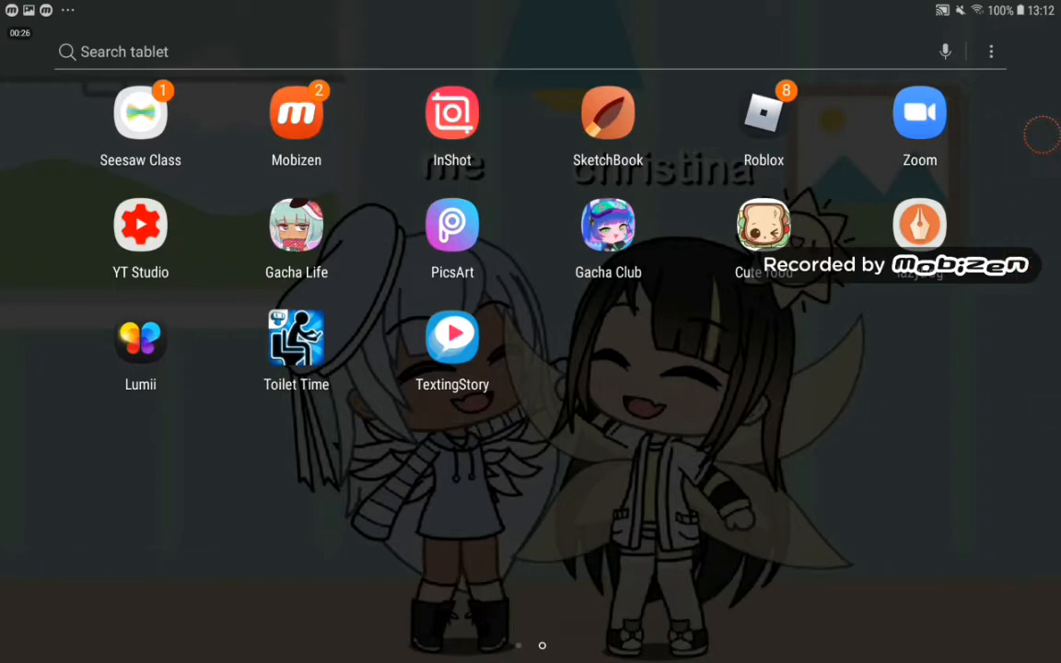
# Step: Launch InShot, create a new video project, and import the Roblox gameplay clip
pyautogui.click(452, 112)
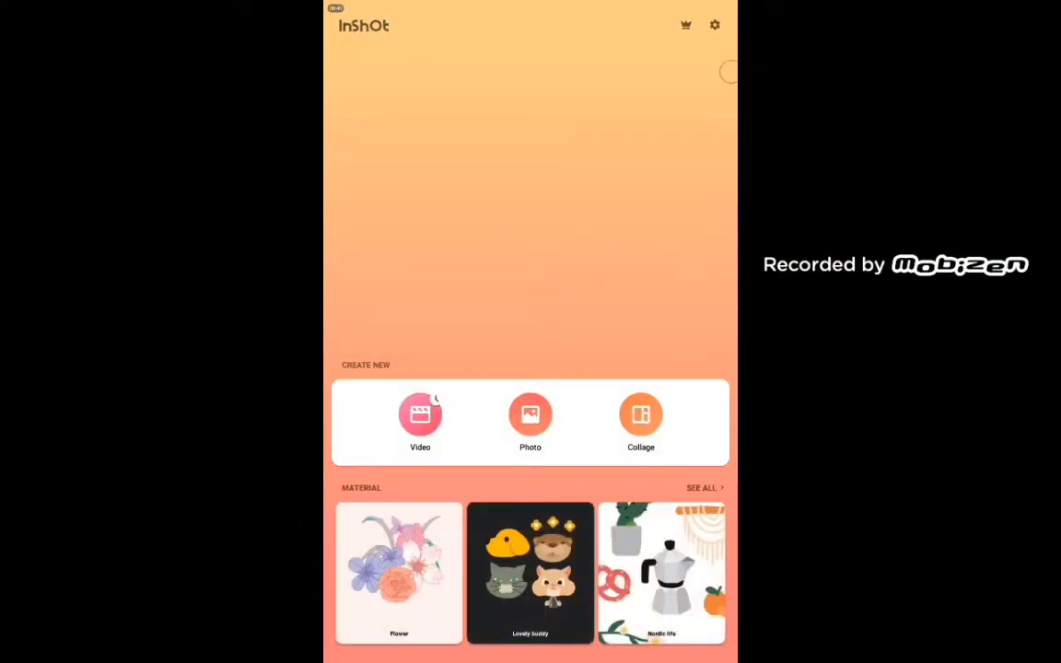
pyautogui.click(420, 419)
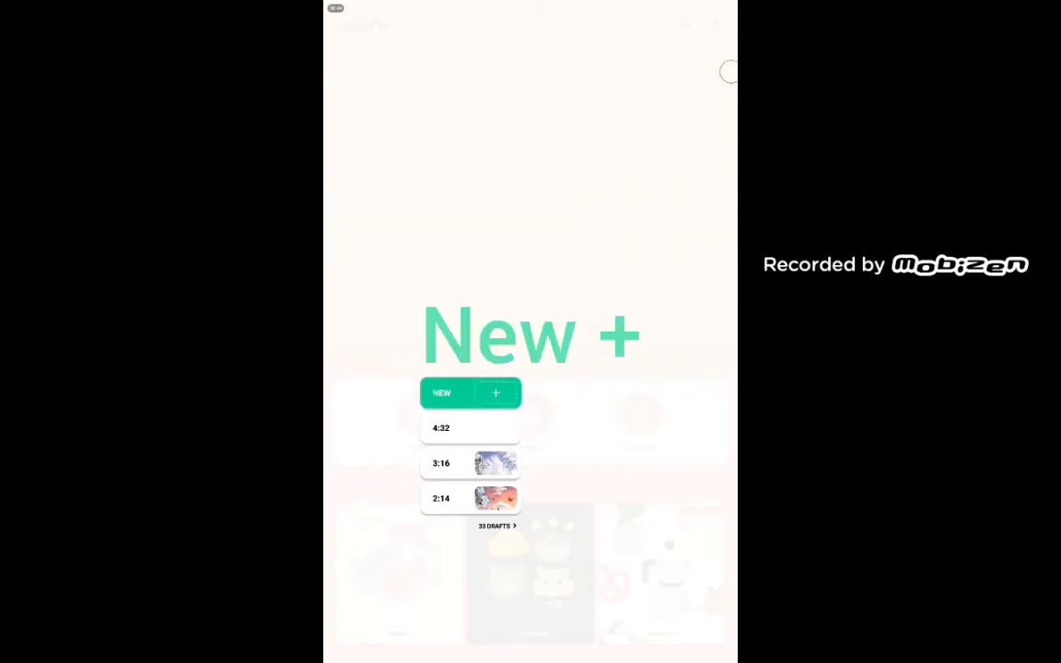
pyautogui.click(470, 393)
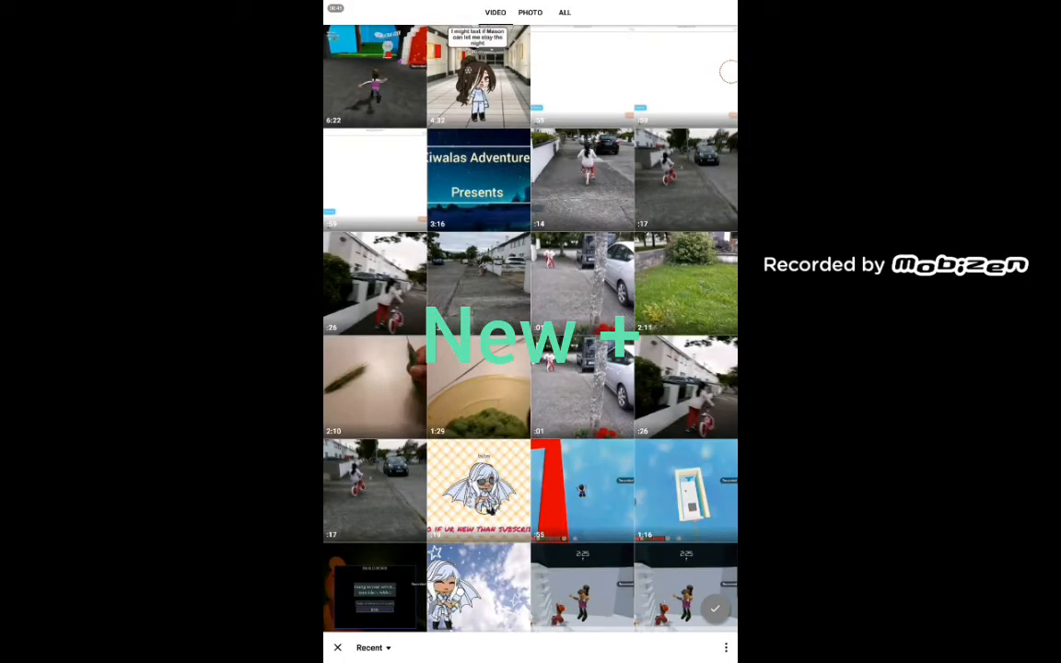
pyautogui.click(478, 76)
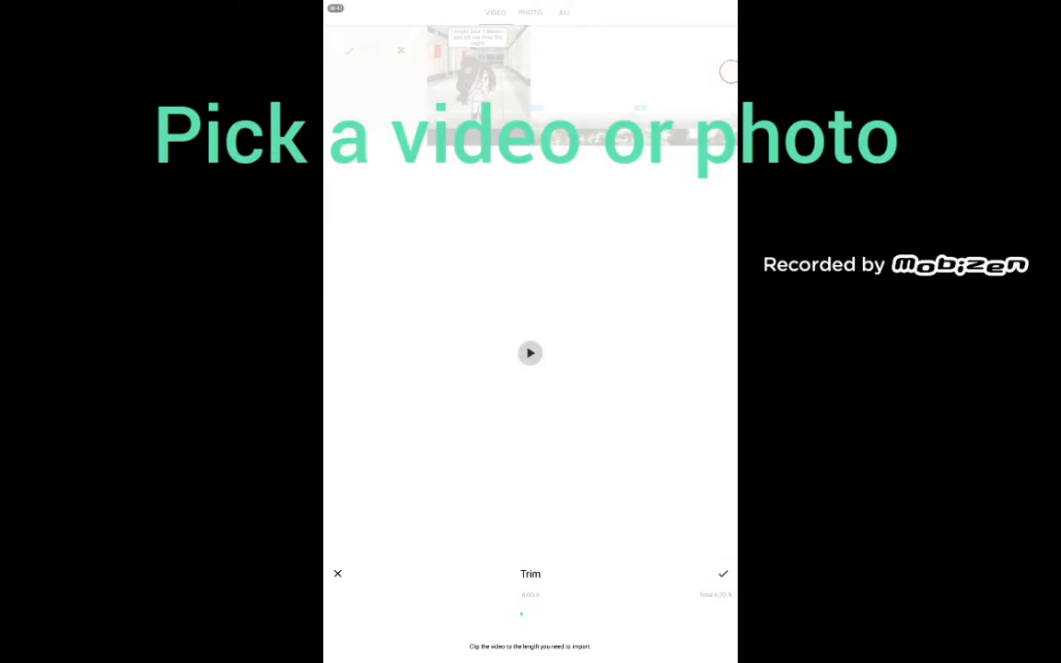
pyautogui.click(723, 574)
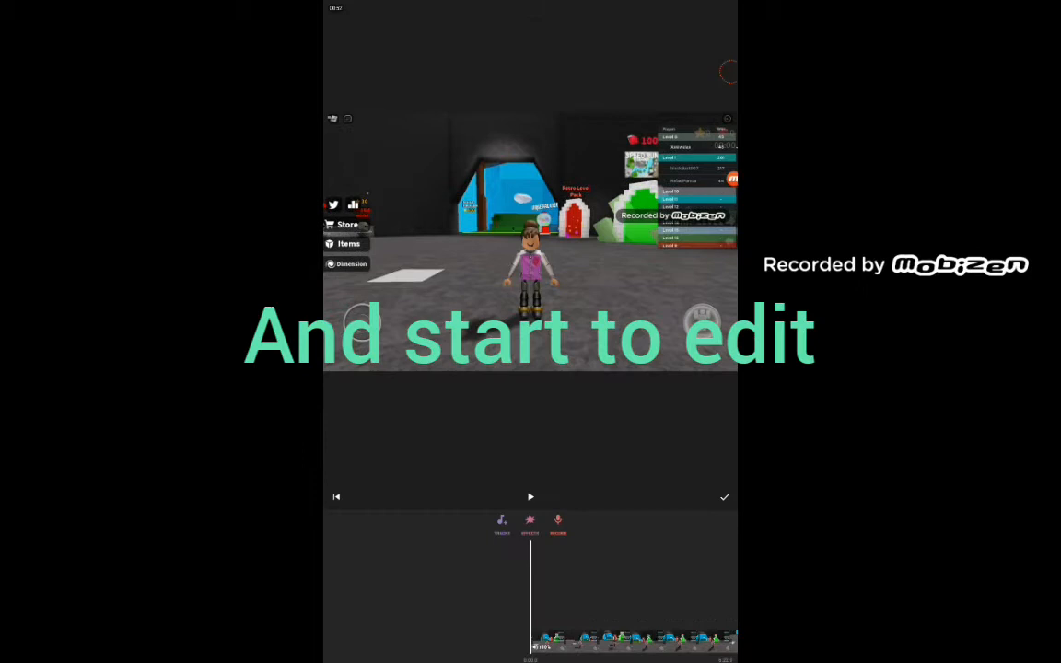
# Step: Add the Play Date Kalimba Cover as music and start a caption reading 'Hey'
pyautogui.click(501, 523)
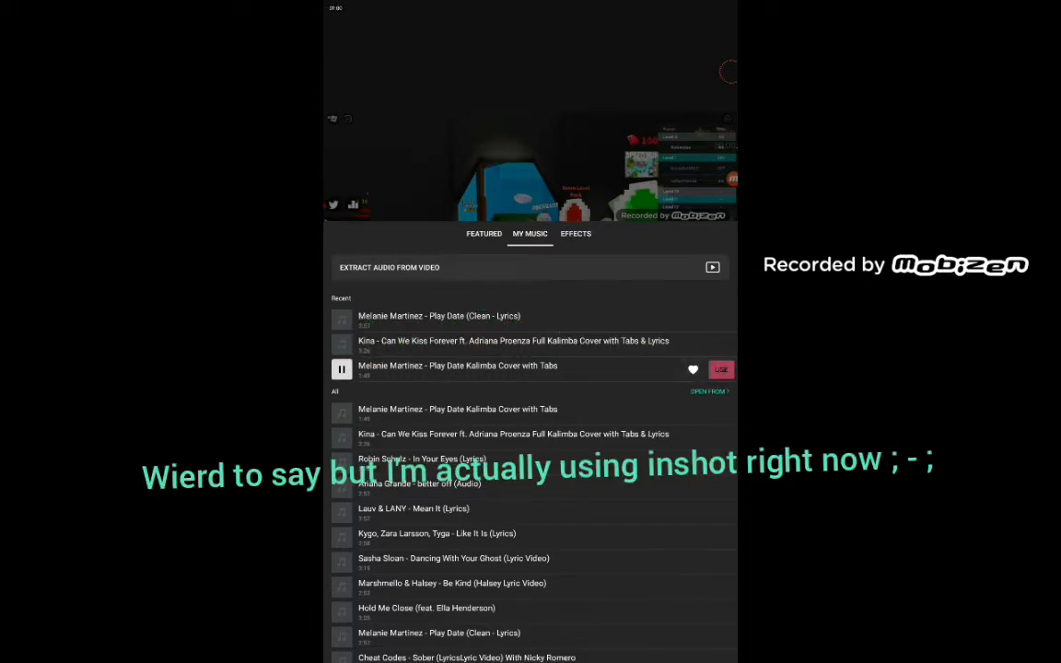
pyautogui.click(721, 370)
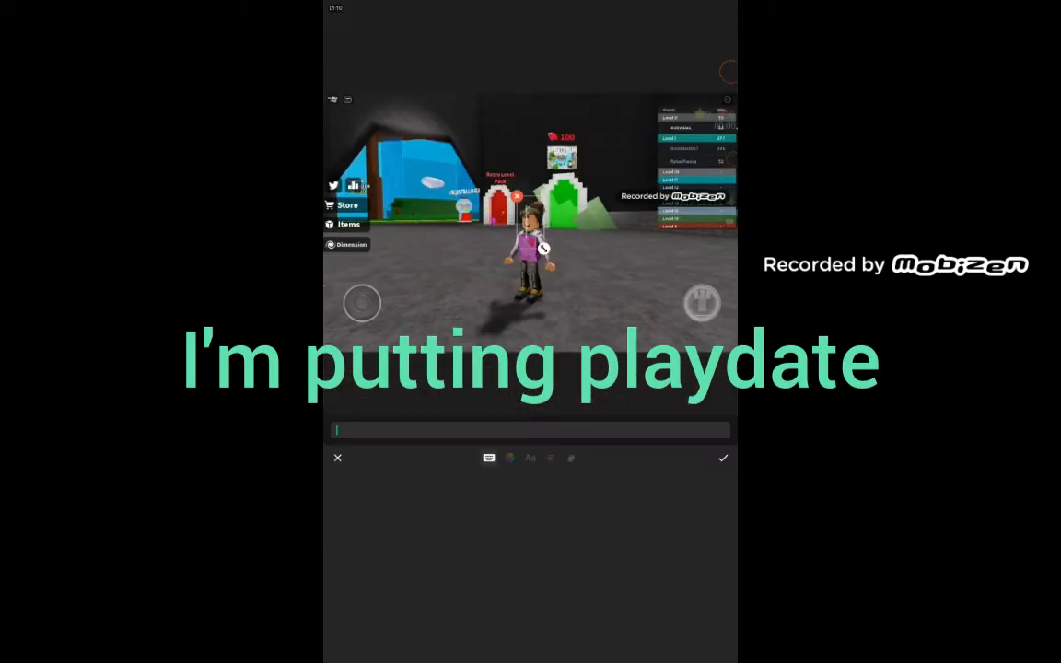
pyautogui.write('Hey')
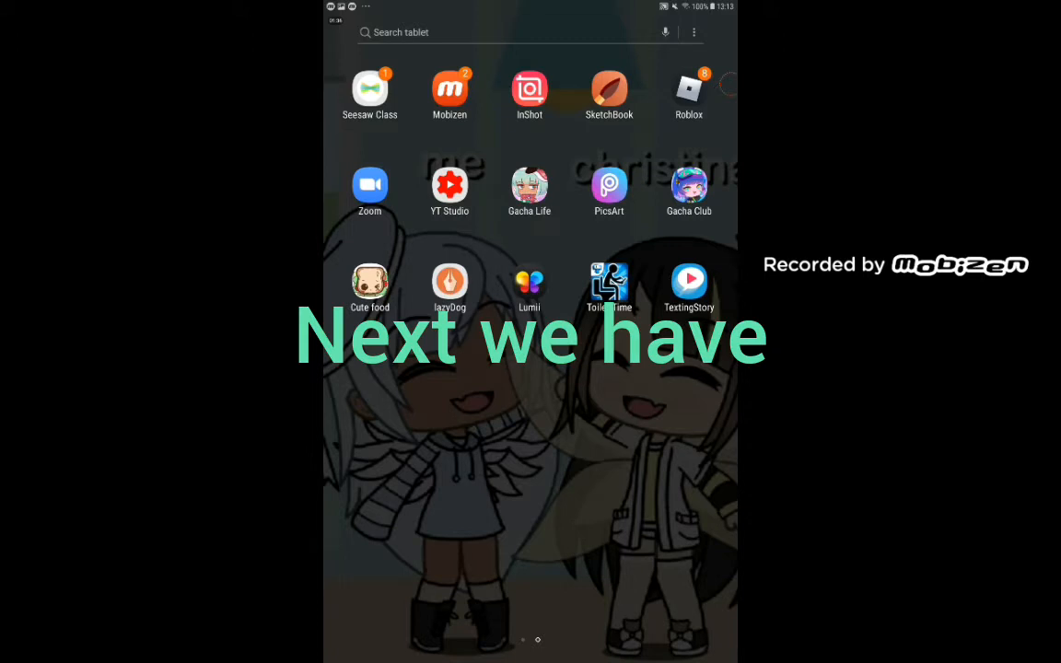
# Step: Open PicsArt, close the 7-Day Free Trial offer, then return home
pyautogui.click(609, 184)
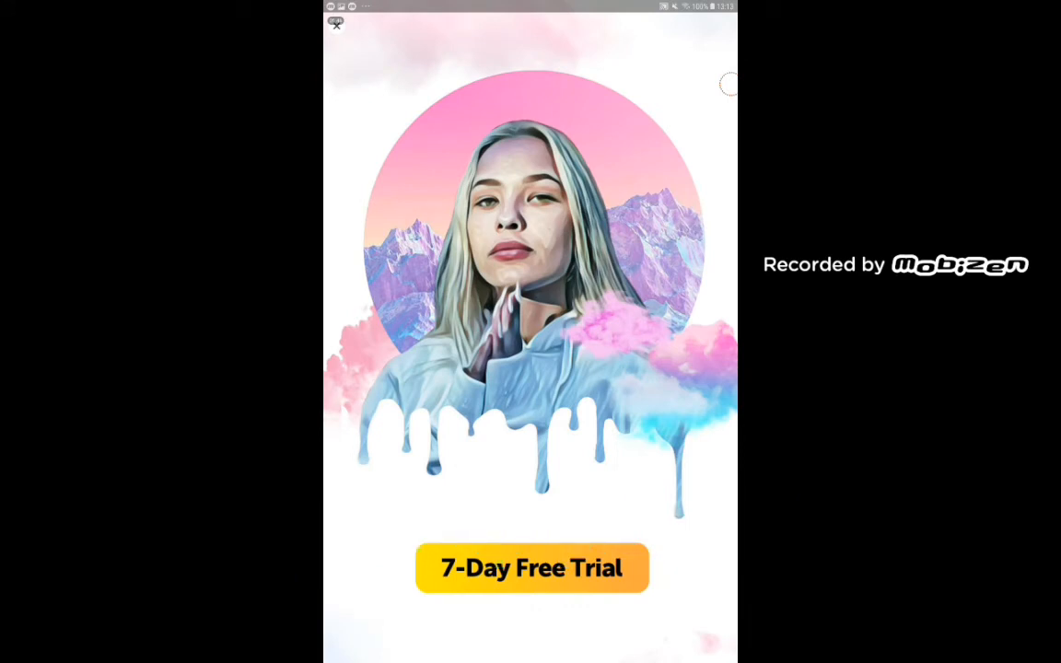
pyautogui.click(335, 25)
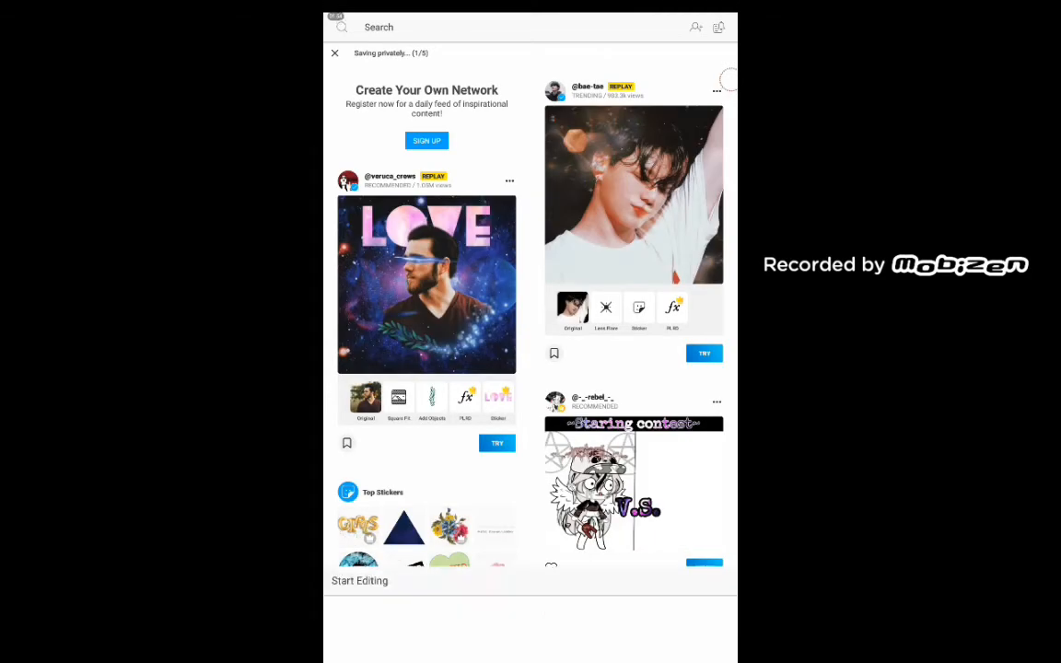
pyautogui.click(360, 580)
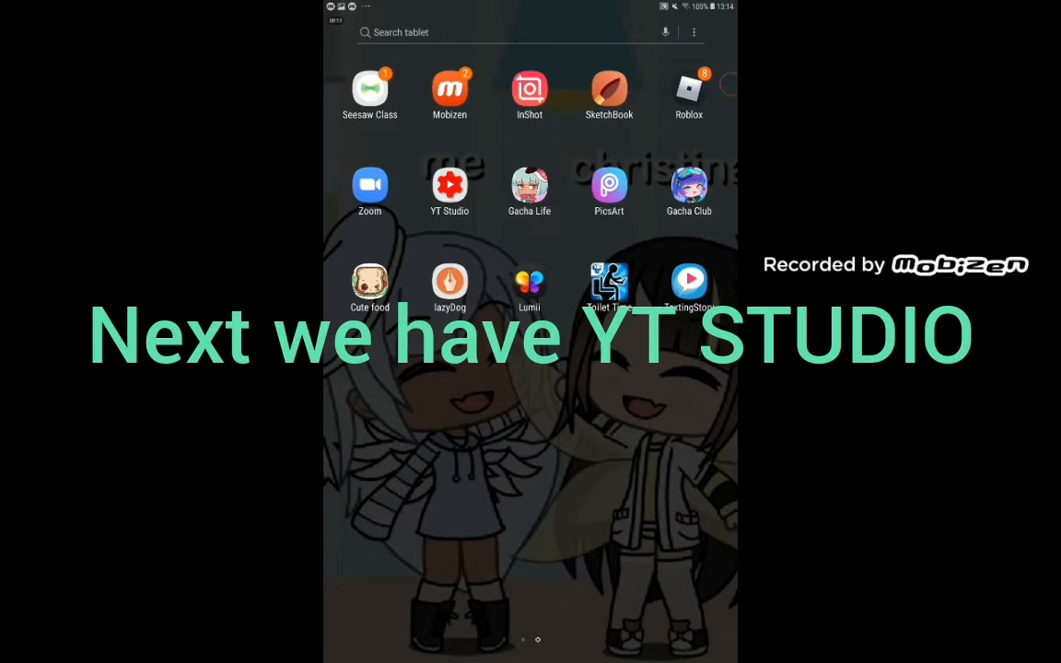
# Step: Open YT Studio, view the latest video's performance page, then return home
pyautogui.click(449, 184)
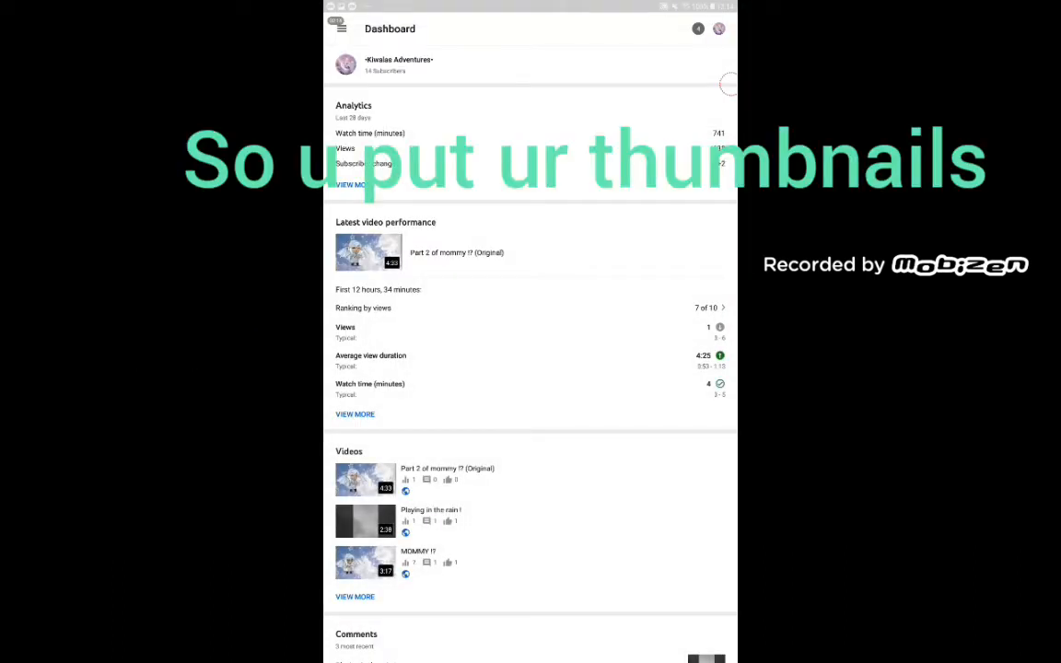
pyautogui.click(368, 253)
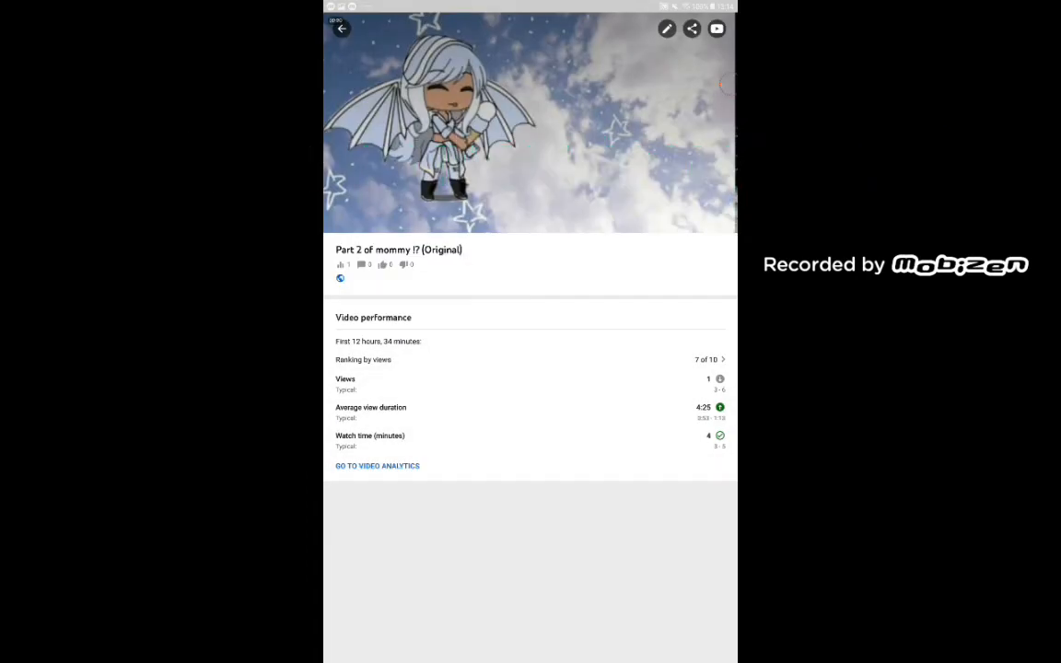
pyautogui.click(667, 28)
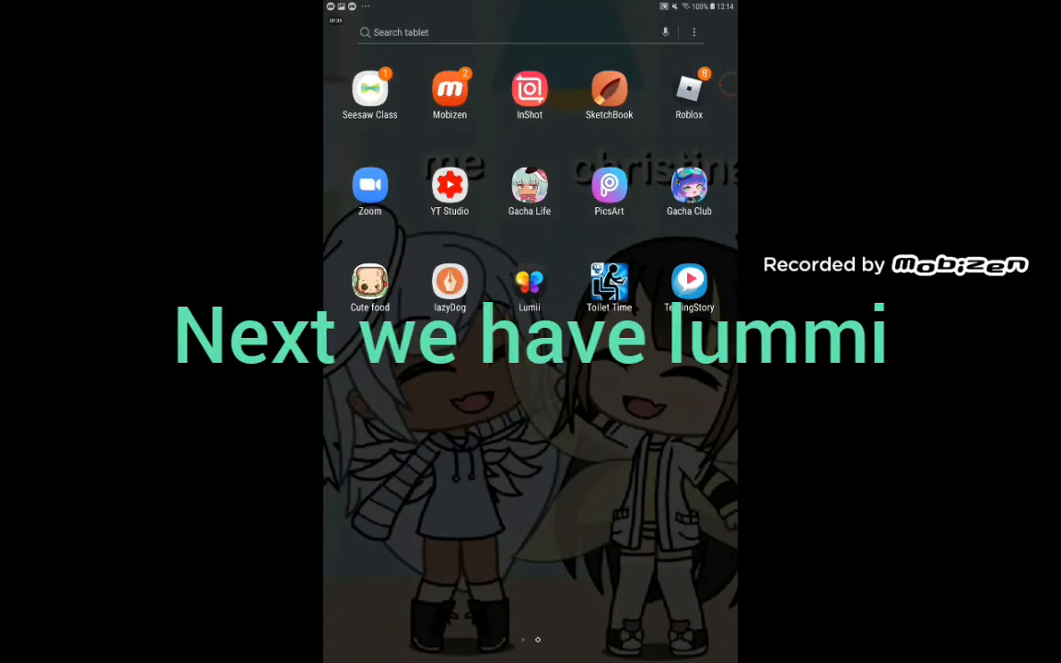
# Step: Open Lumii and scroll through the Recent grid of Gacha story scenes
pyautogui.click(529, 281)
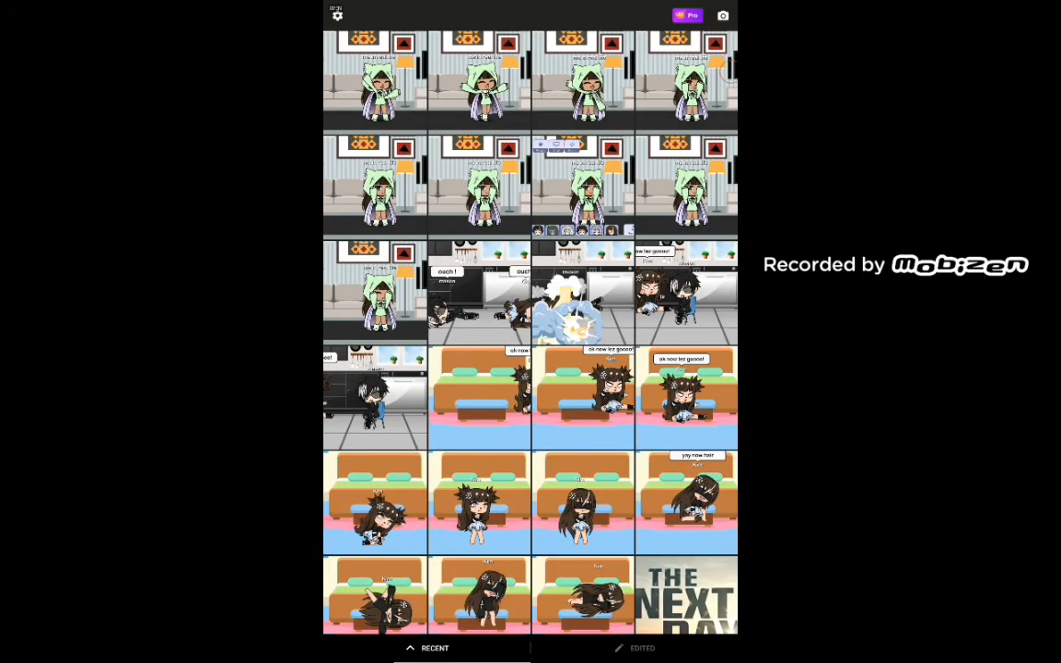
pyautogui.scroll(-3)
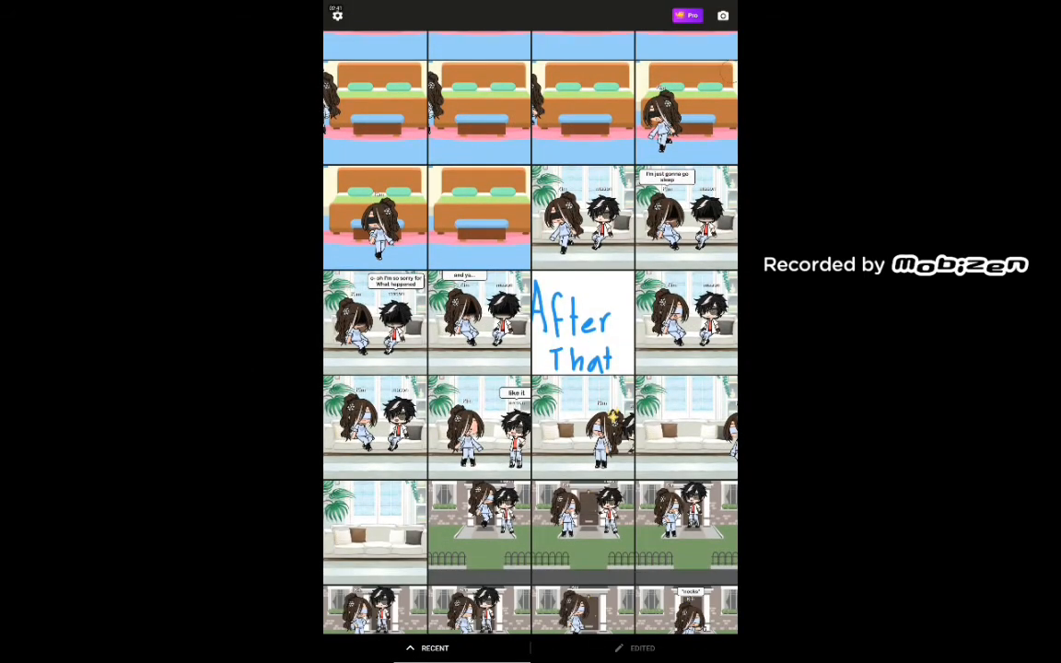
pyautogui.scroll(-3)
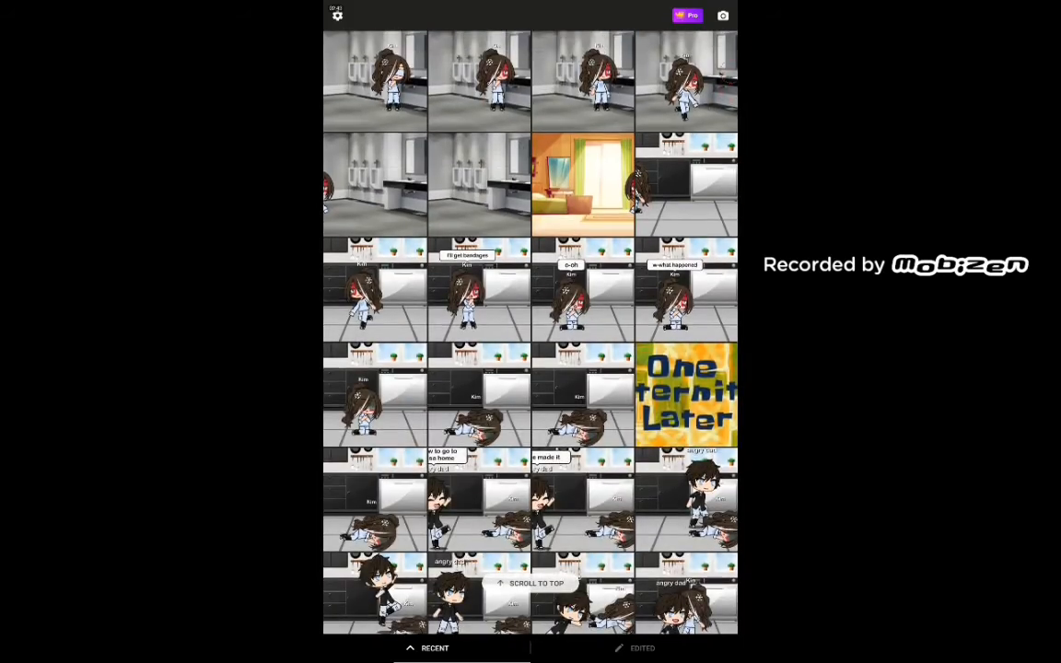
pyautogui.scroll(-3)
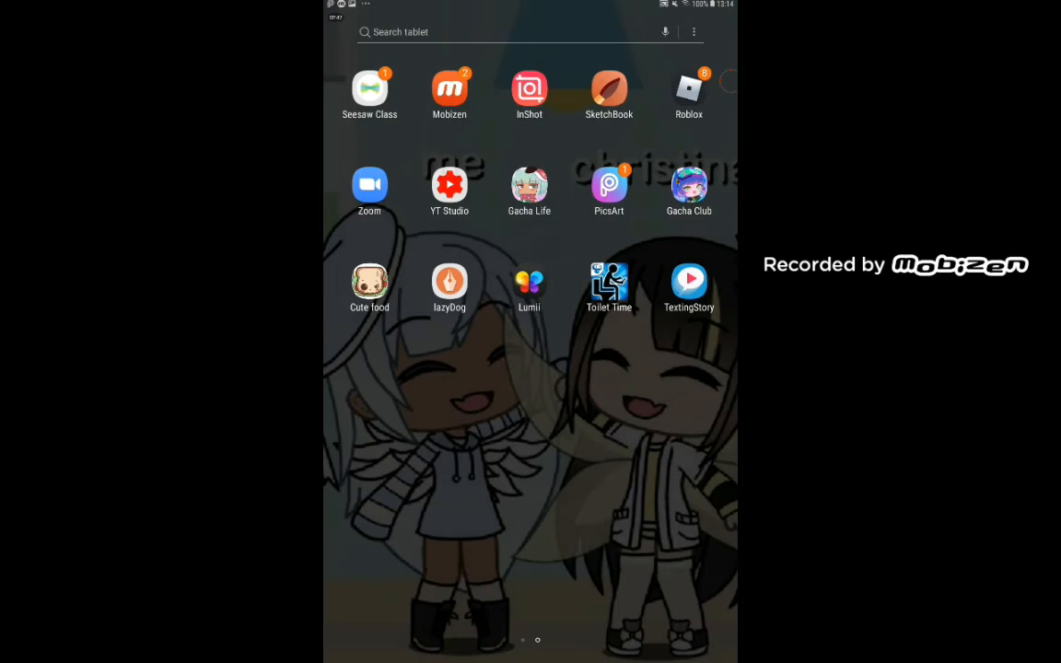
# Step: Write the five-message Kim–Mason chat, including Mason's 'Hello', and start video creation
pyautogui.click(688, 280)
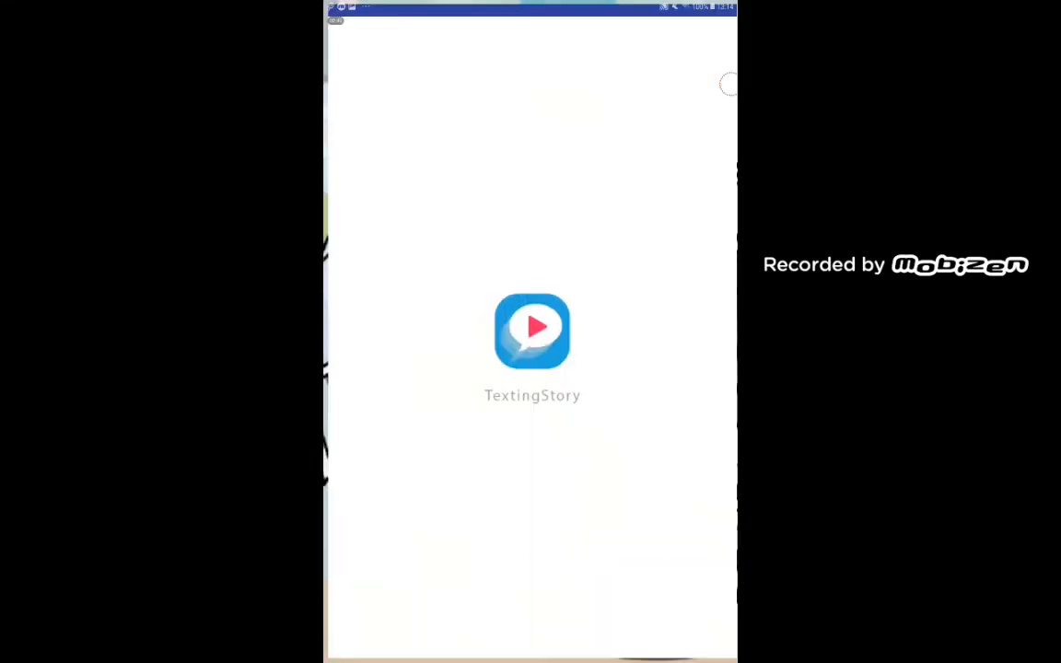
pyautogui.click(532, 331)
pyautogui.write('Hello')
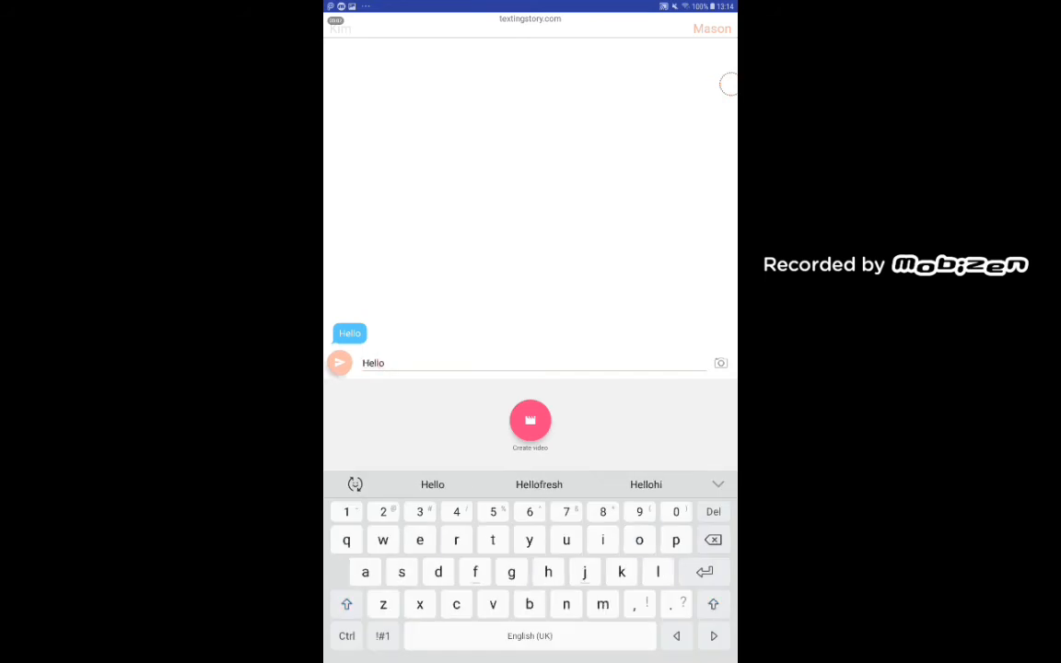
pyautogui.click(339, 363)
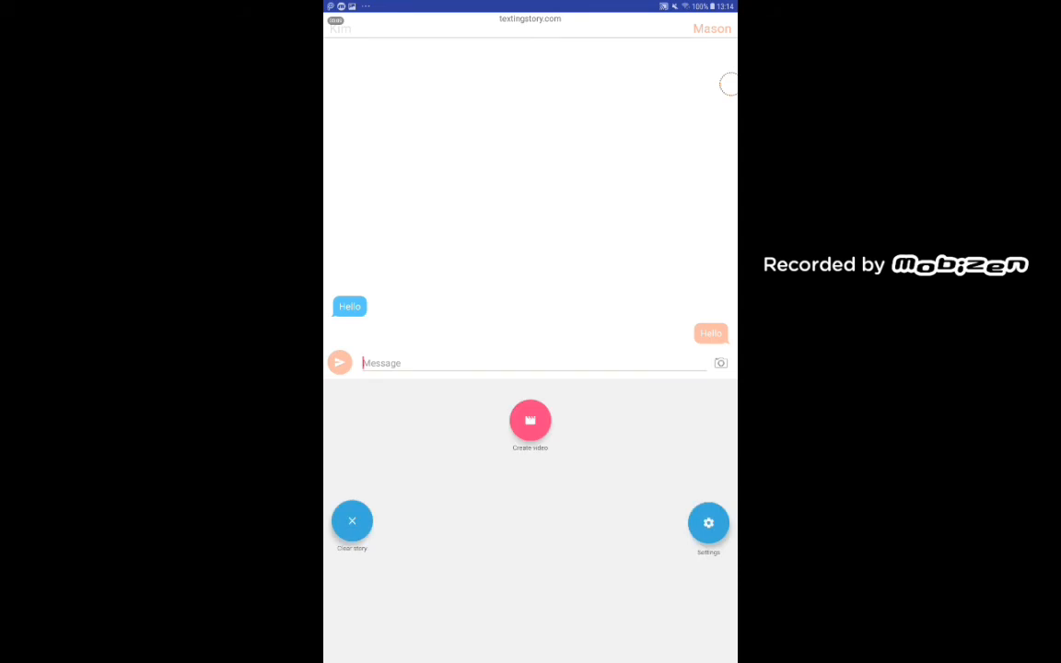
pyautogui.click(507, 362)
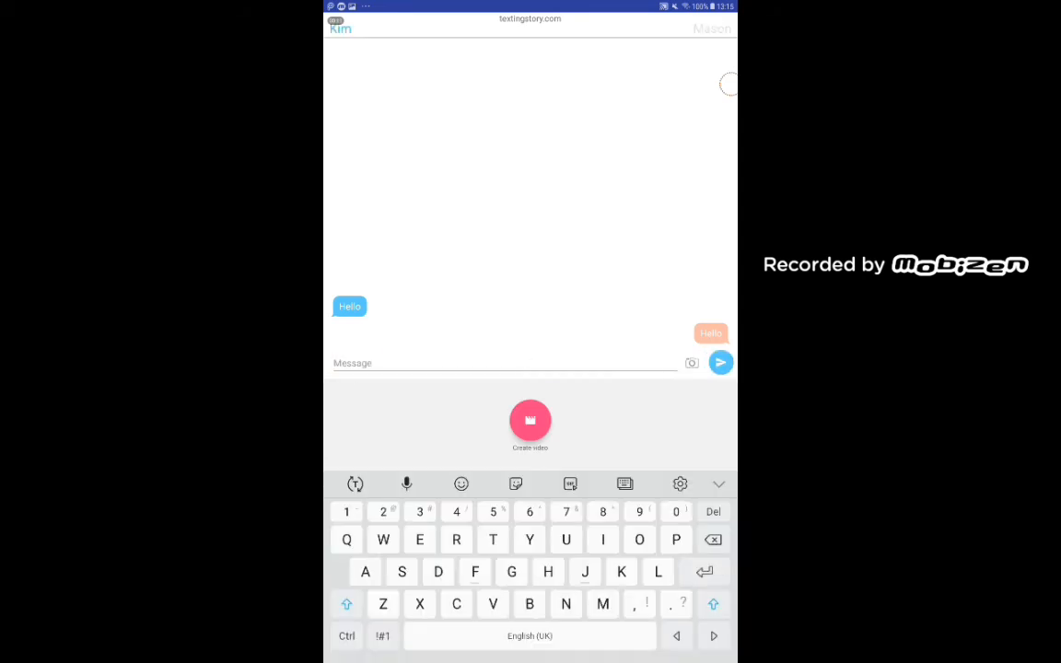
pyautogui.click(530, 421)
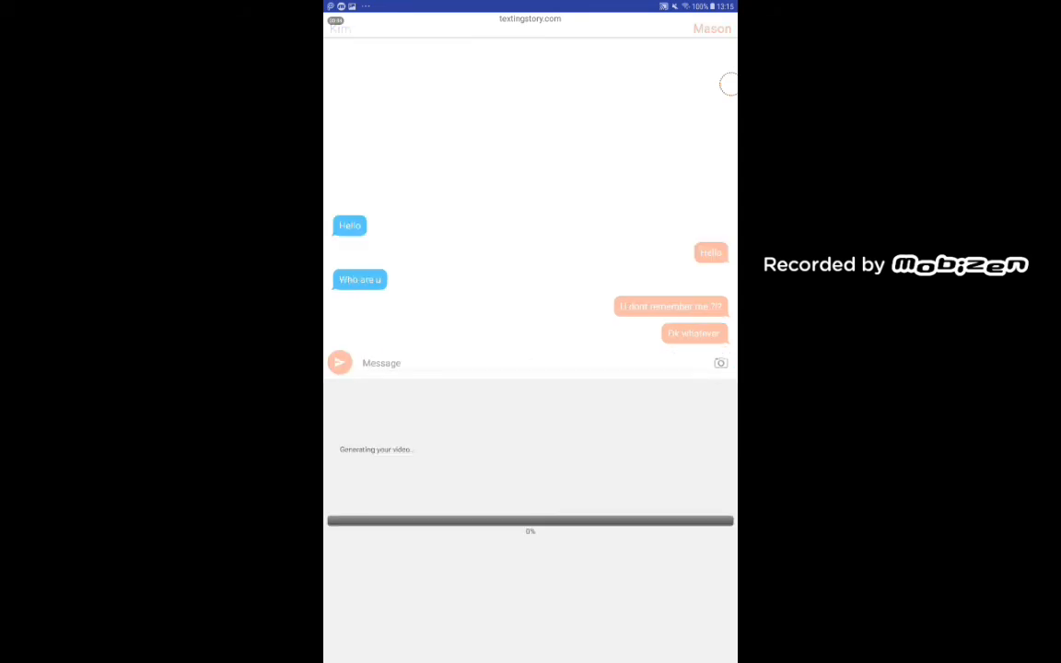